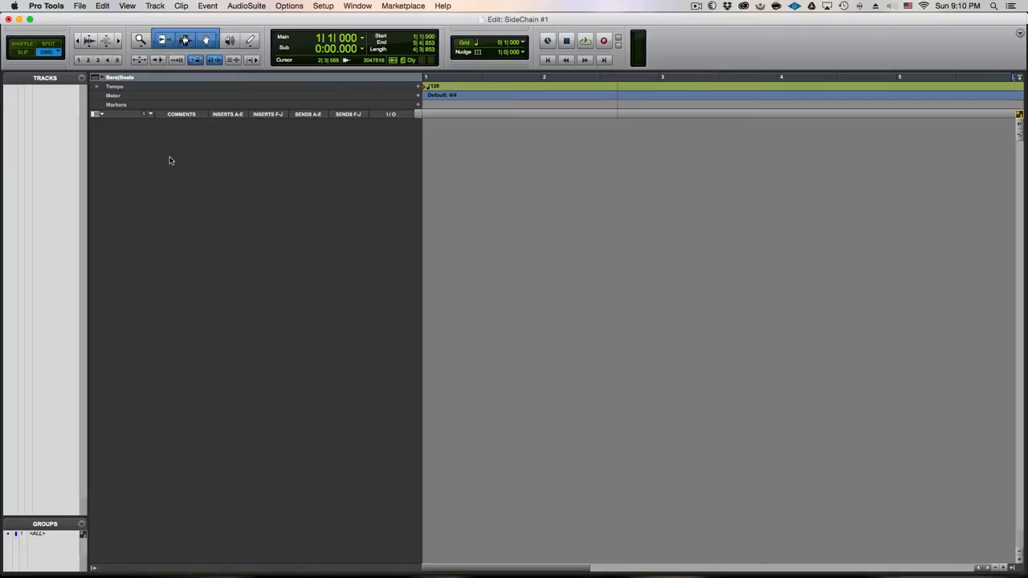
Reach the Import > Audio… command from the File menu.
click(80, 5)
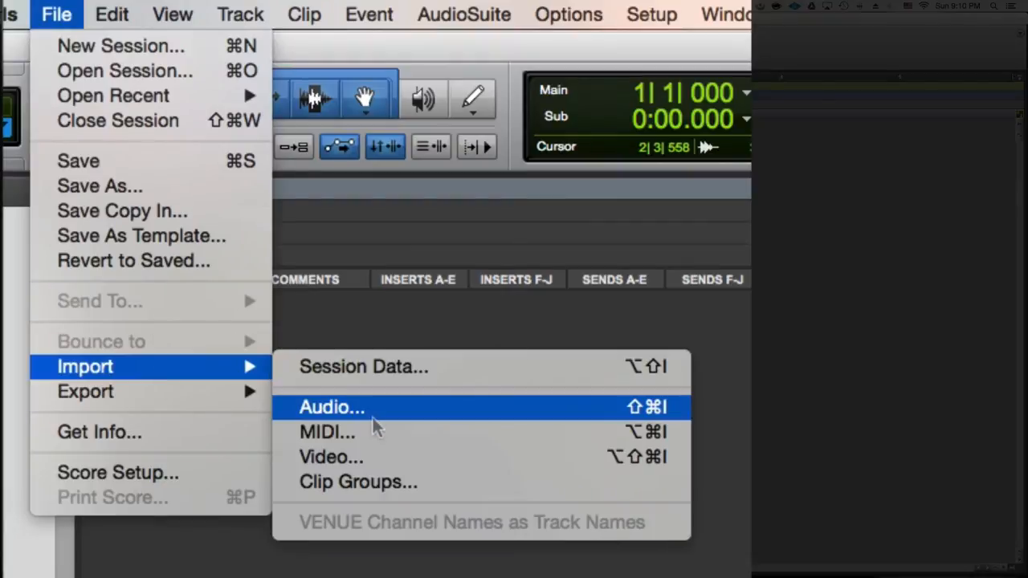
Queue Kick 70sDnB 1_01.wav and Pad_01-01.wav for conversion into the session's Audio Files folder.
click(332, 408)
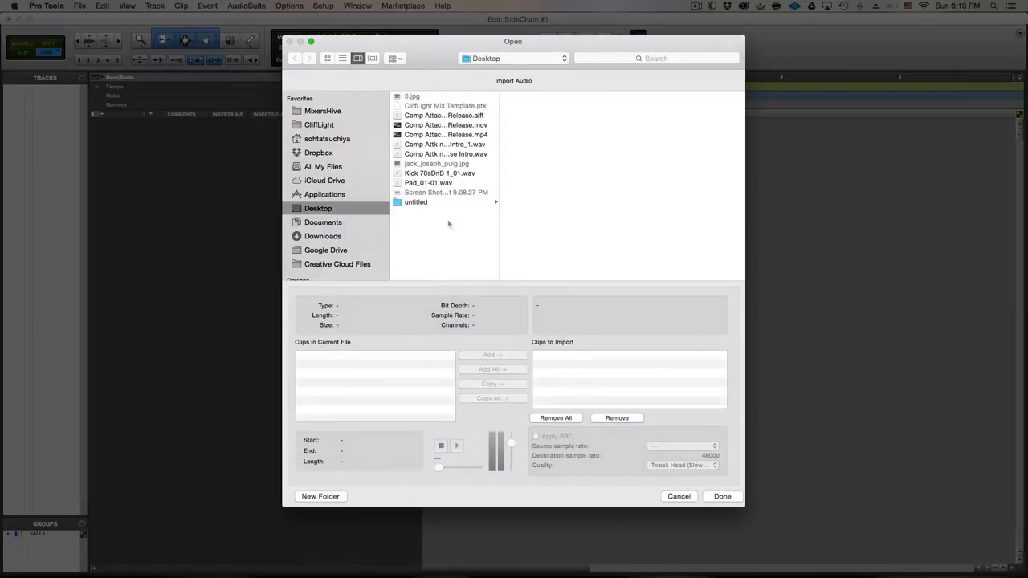
click(424, 182)
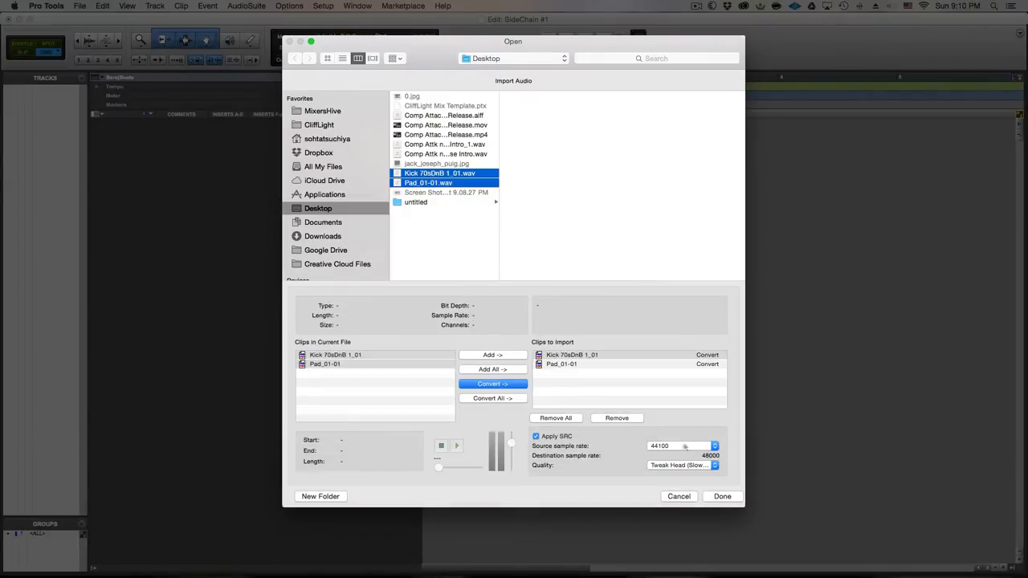
click(492, 384)
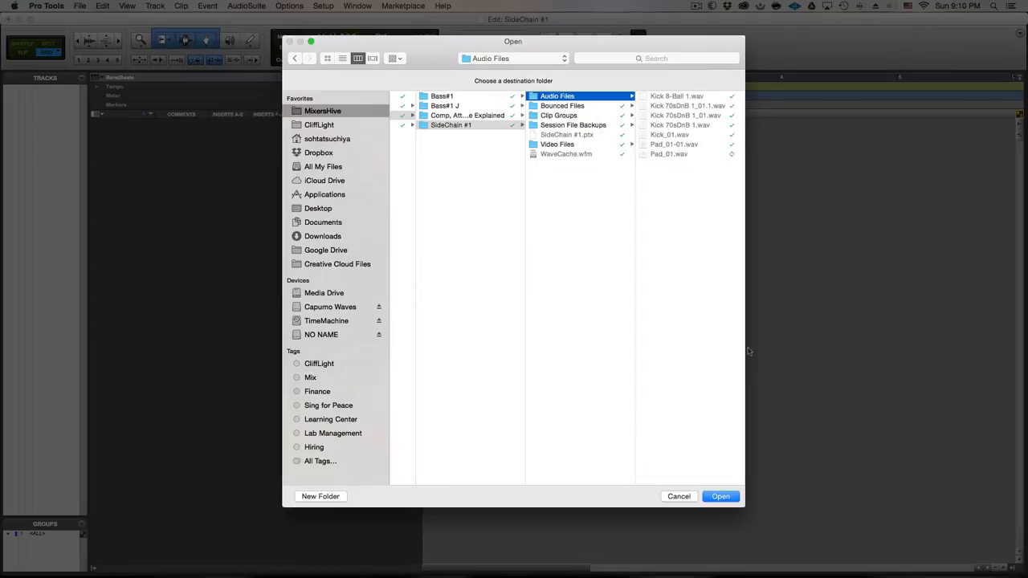
click(679, 496)
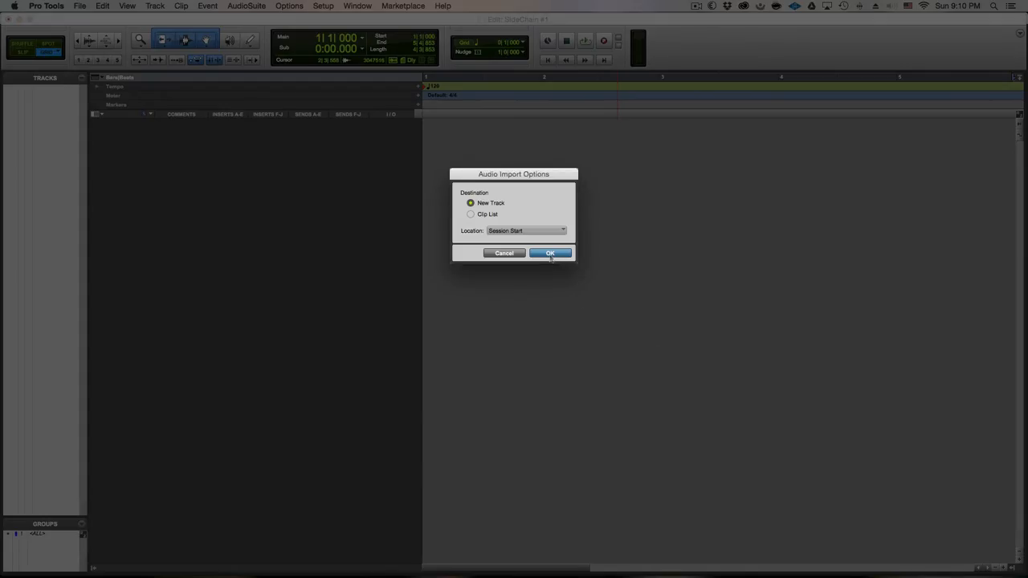
Import both clips as new tracks at session start and duplicate the kick clip across four bars.
click(549, 252)
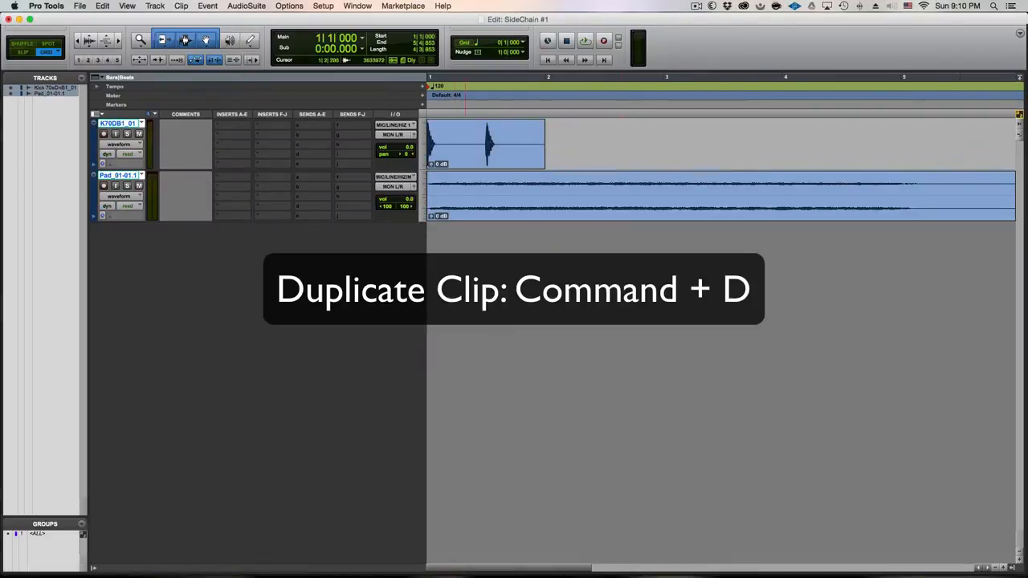
key(cmd+d)
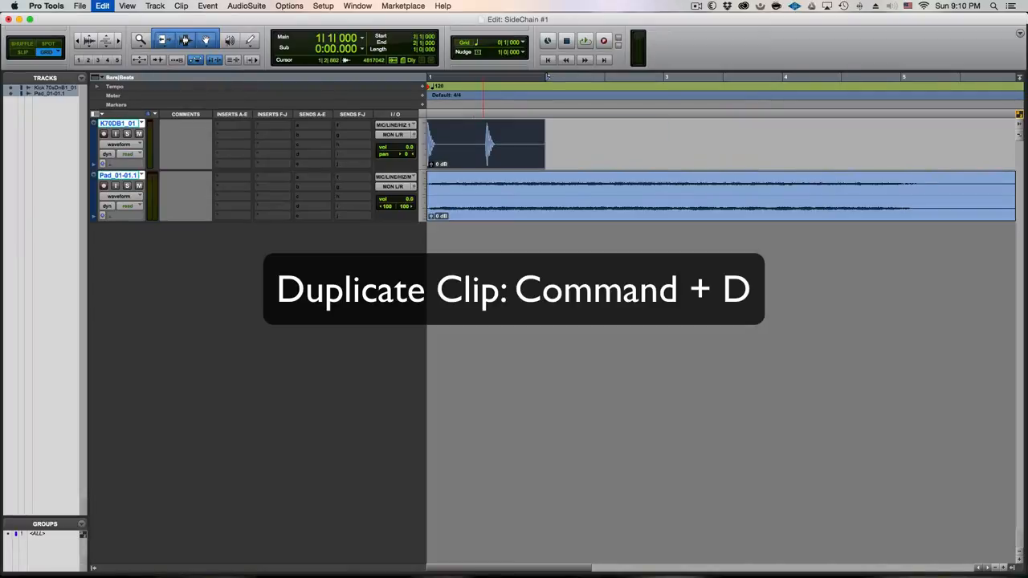
key(cmd+d)
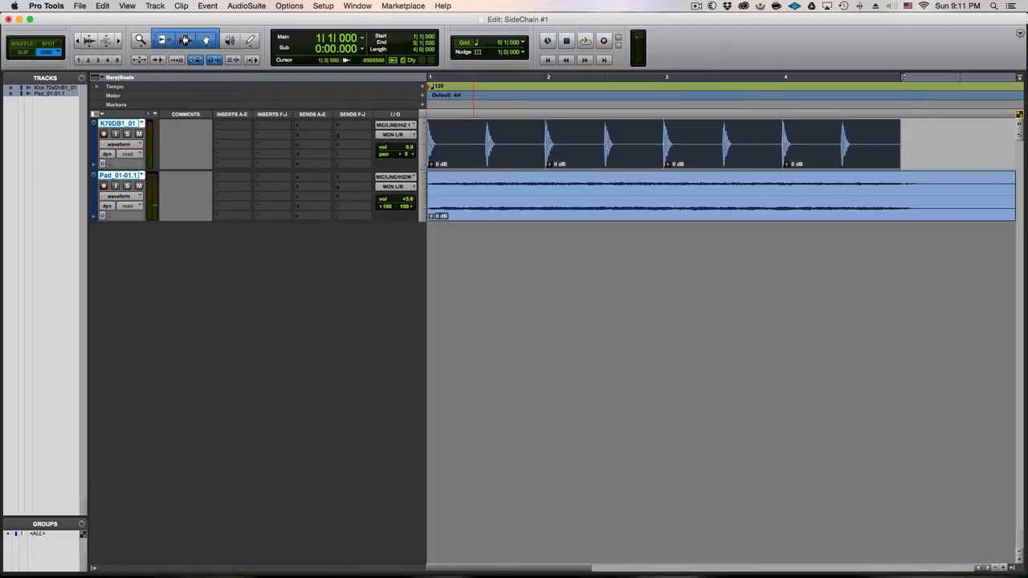
Insert a BF-76 from the Dynamics plug-ins on the Pad track.
click(233, 177)
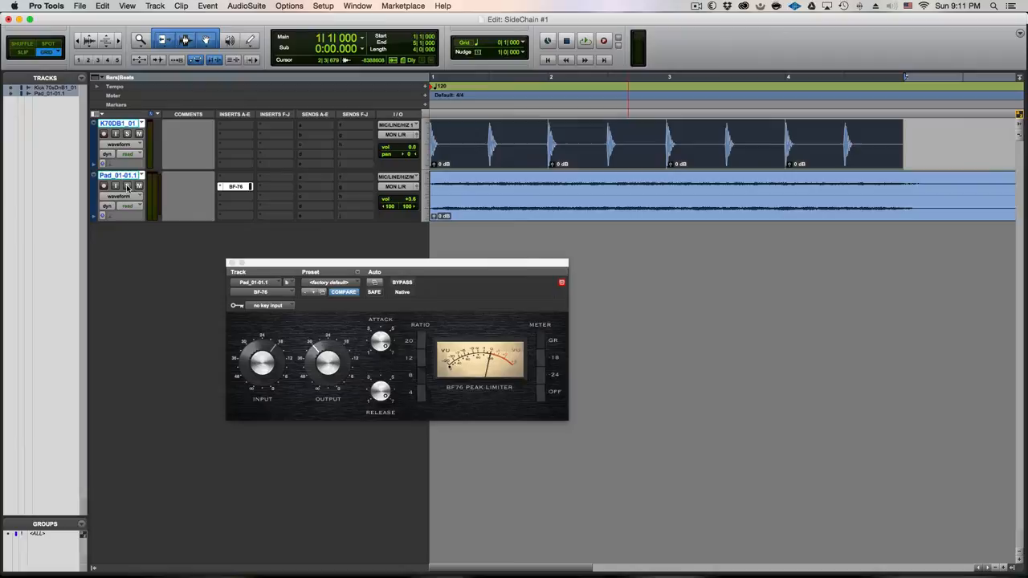
mouse_move(136, 270)
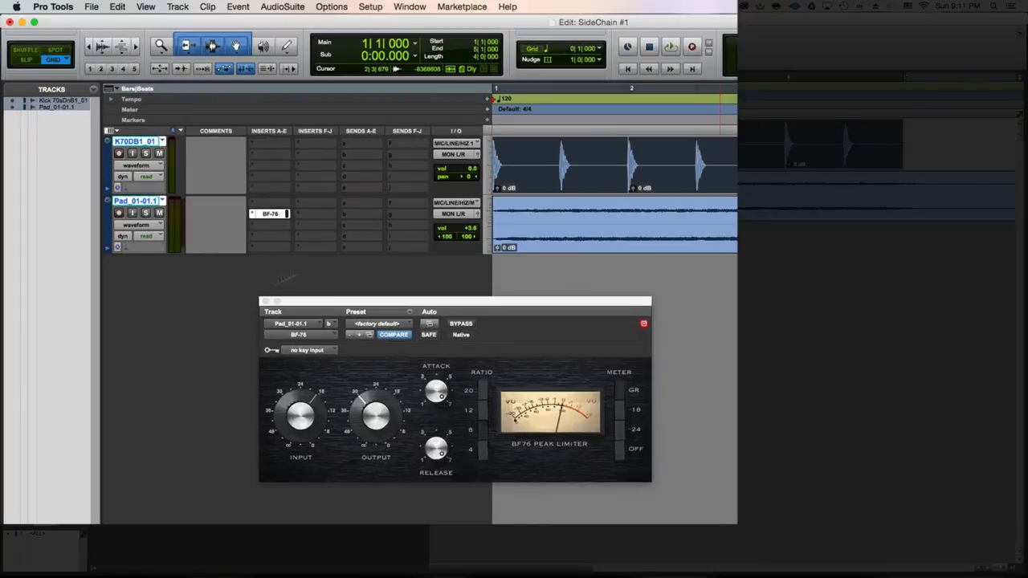
Send the kick to Bus 1 pre-fader and key the pad's BF-76 from Bus 1.
click(382, 189)
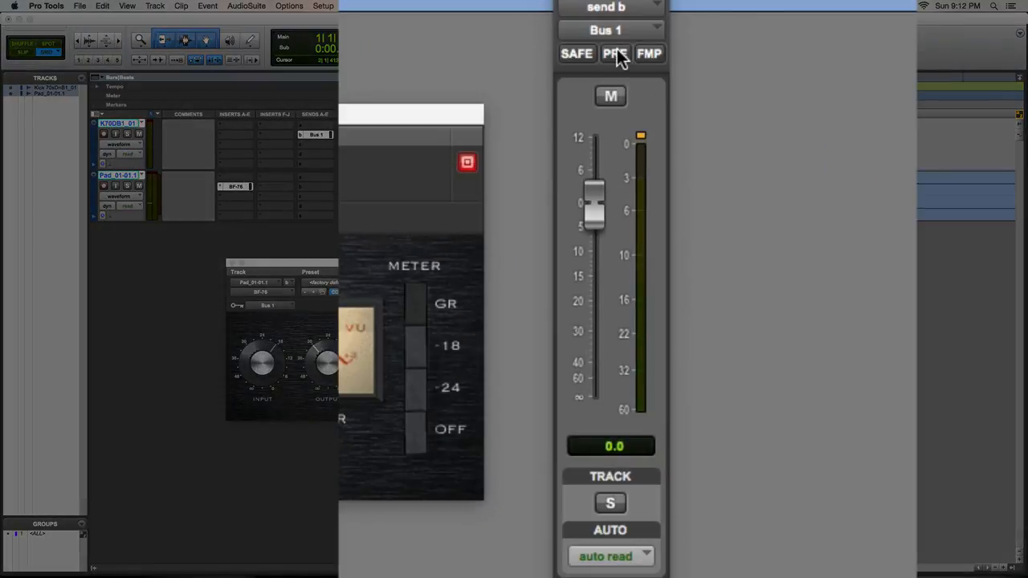
click(611, 53)
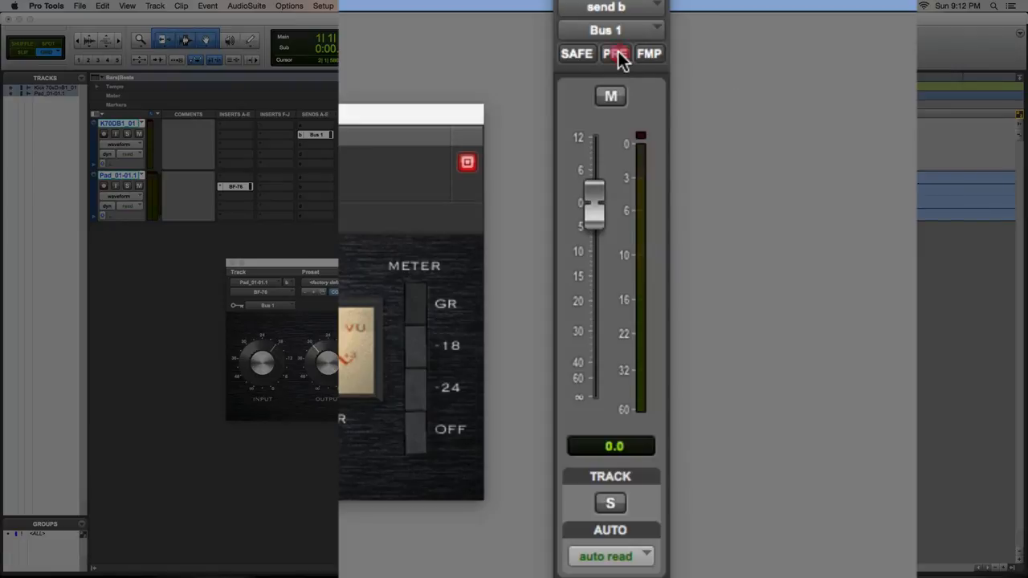